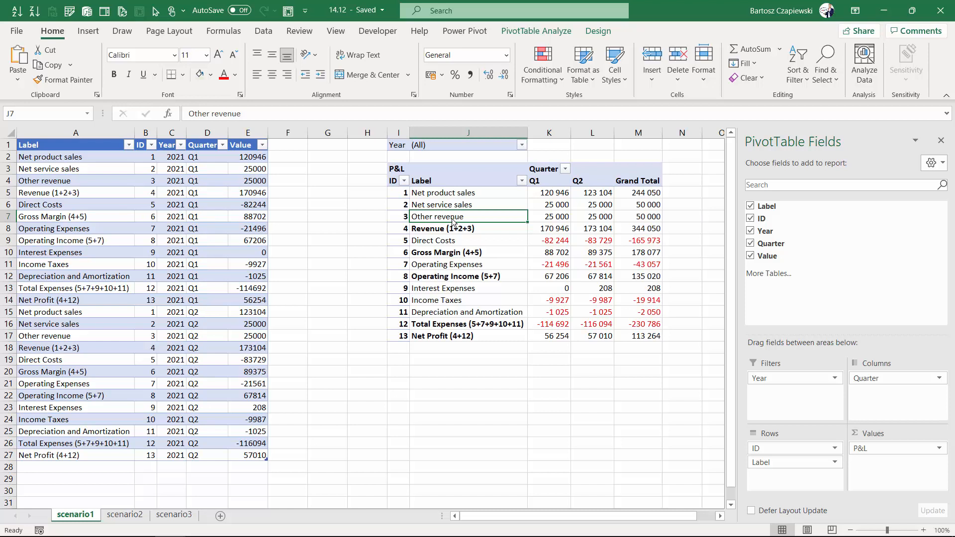
pyautogui.moveTo(470, 349)
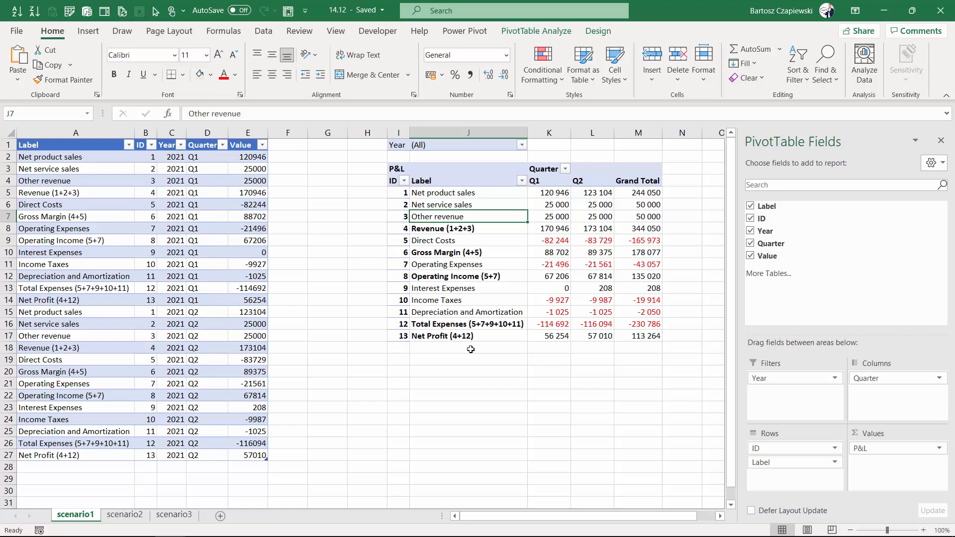
pyautogui.moveTo(458, 317)
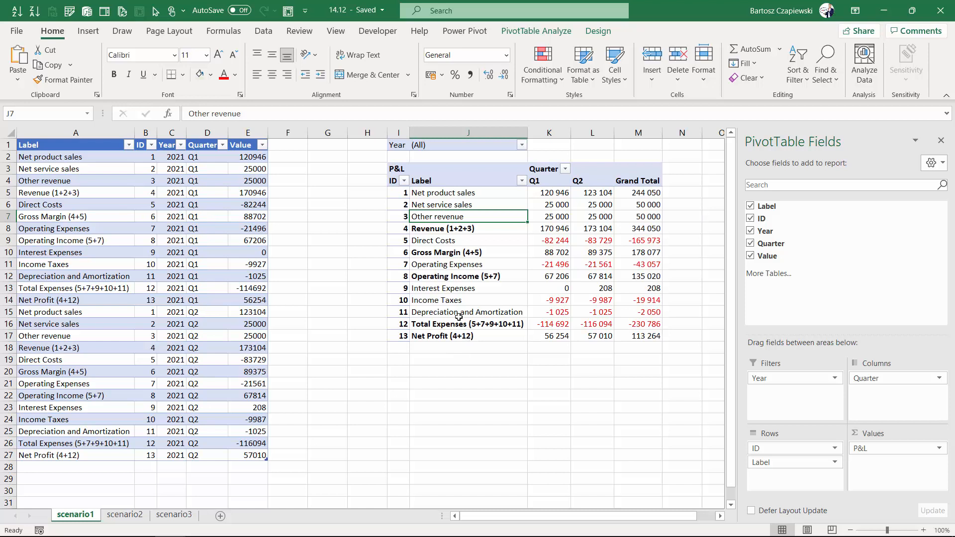
pyautogui.moveTo(47, 361)
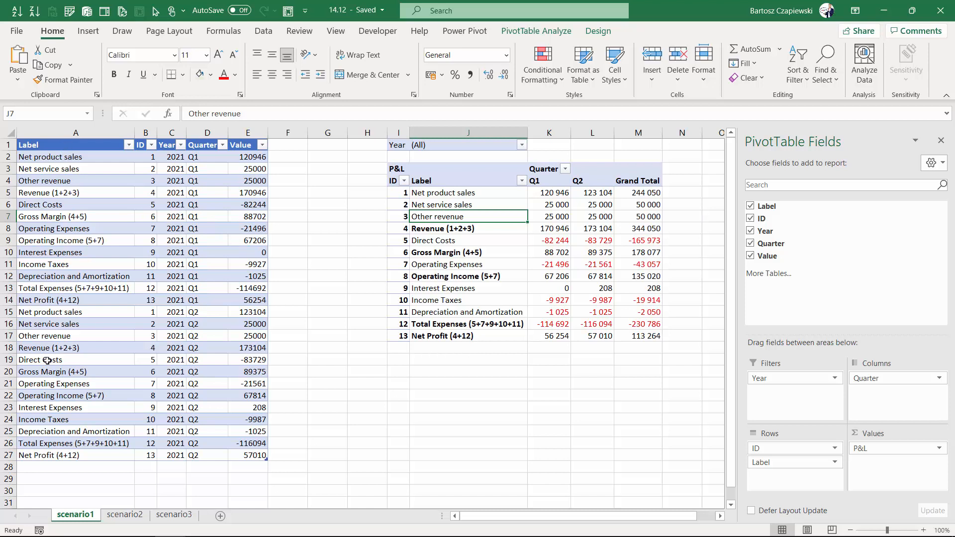
pyautogui.moveTo(389, 234)
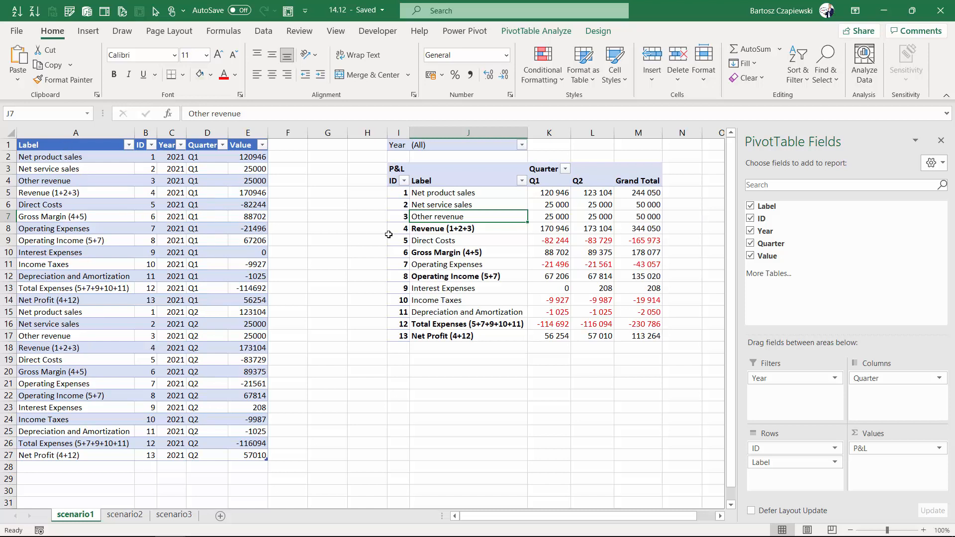
pyautogui.moveTo(523, 217)
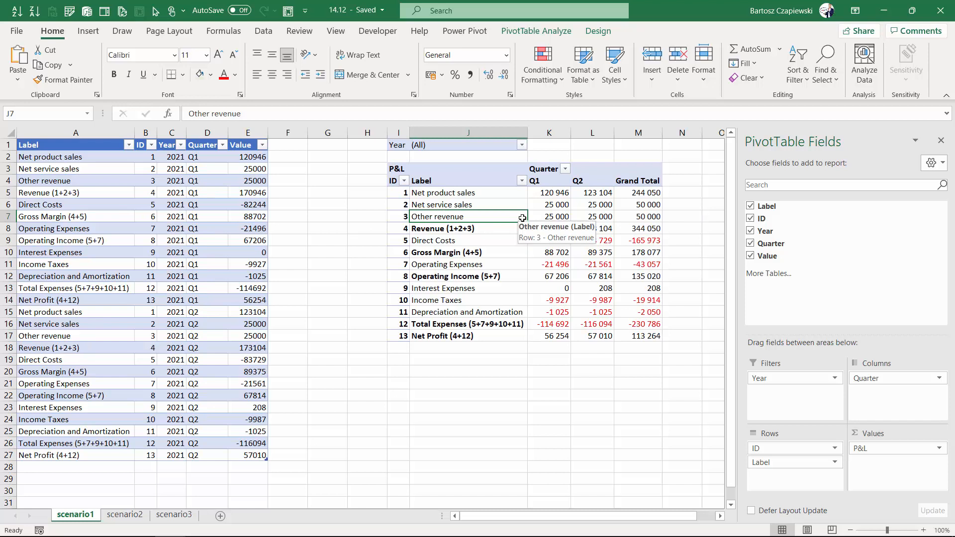
pyautogui.moveTo(782, 464)
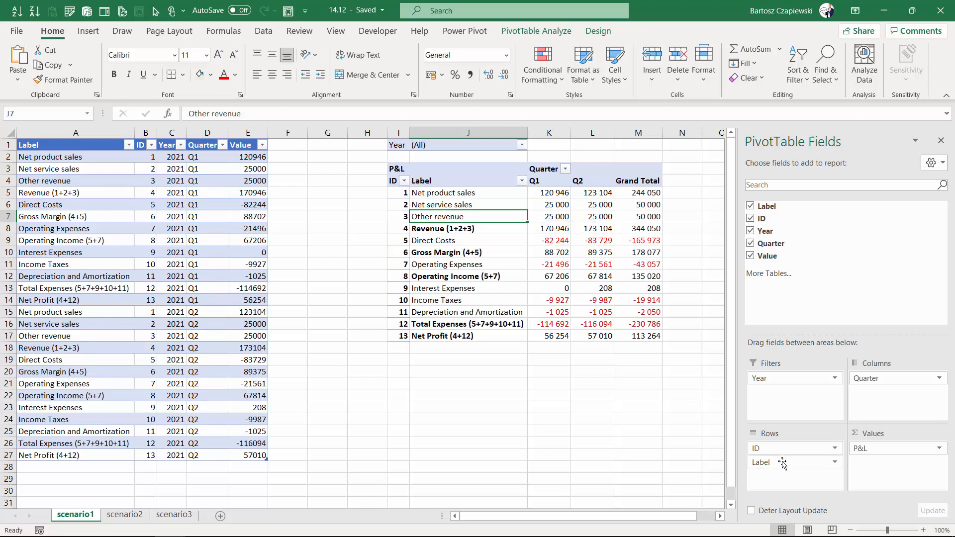
pyautogui.moveTo(452, 252)
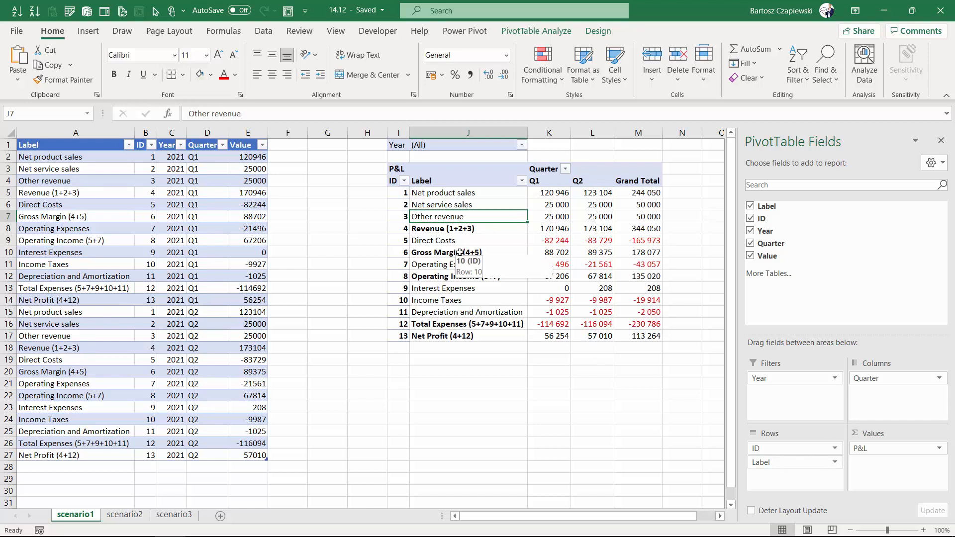
pyautogui.moveTo(447, 253)
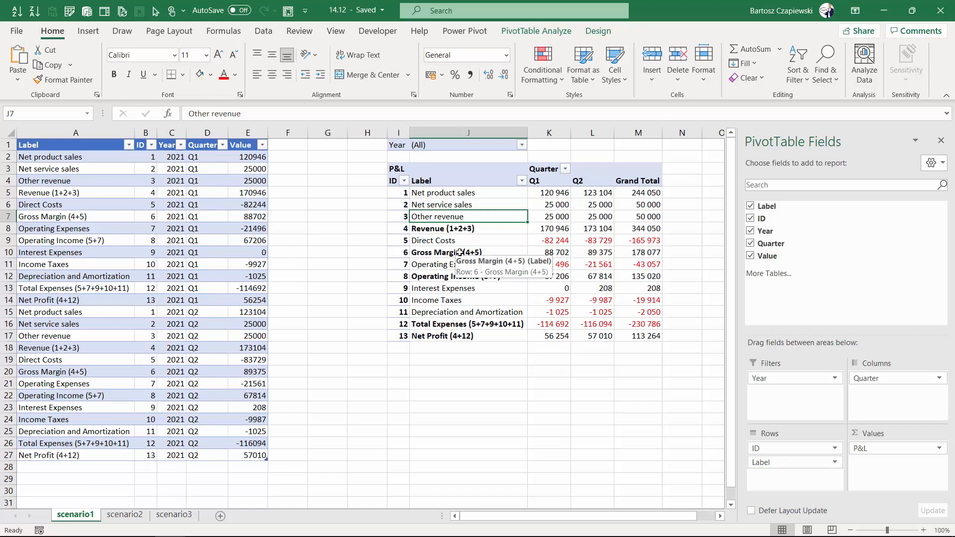
# Step: Define the Net Profit % calculated item as Net Profit divided by Revenue on the scenario2 pivot
pyautogui.click(124, 515)
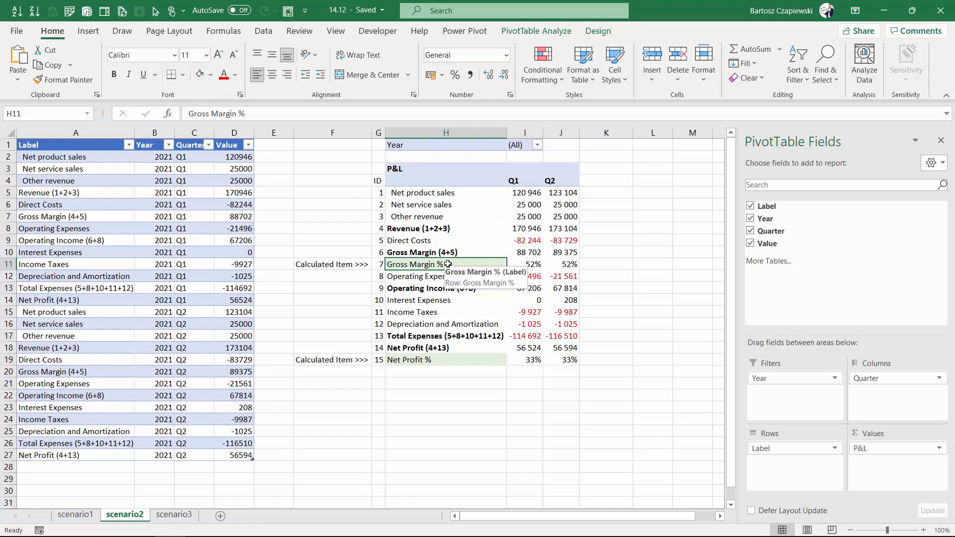
pyautogui.moveTo(435, 341)
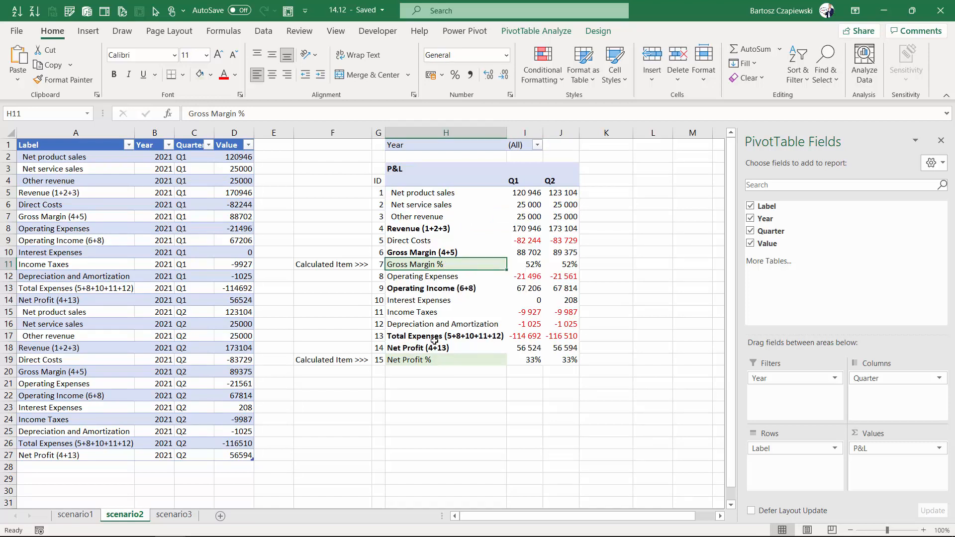
pyautogui.click(445, 361)
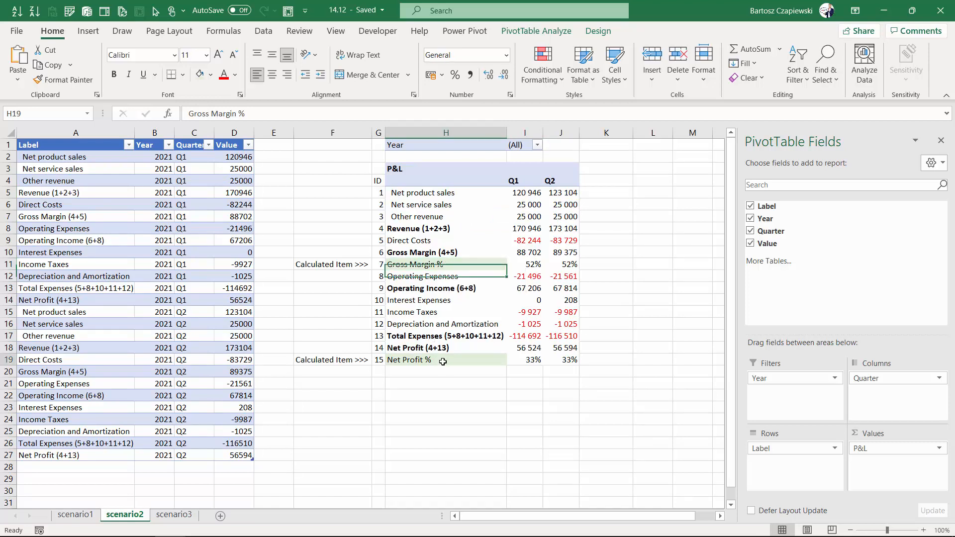
pyautogui.click(410, 359)
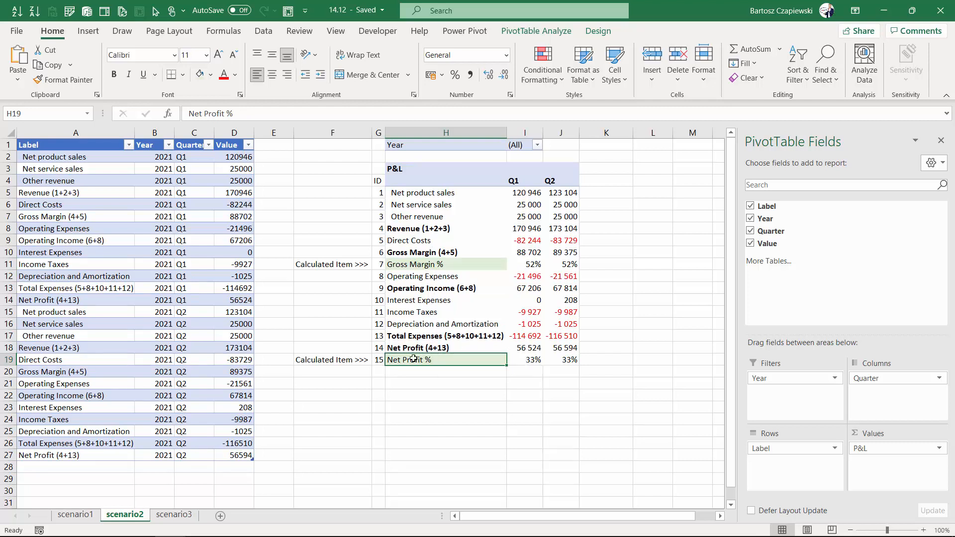
pyautogui.moveTo(103, 269)
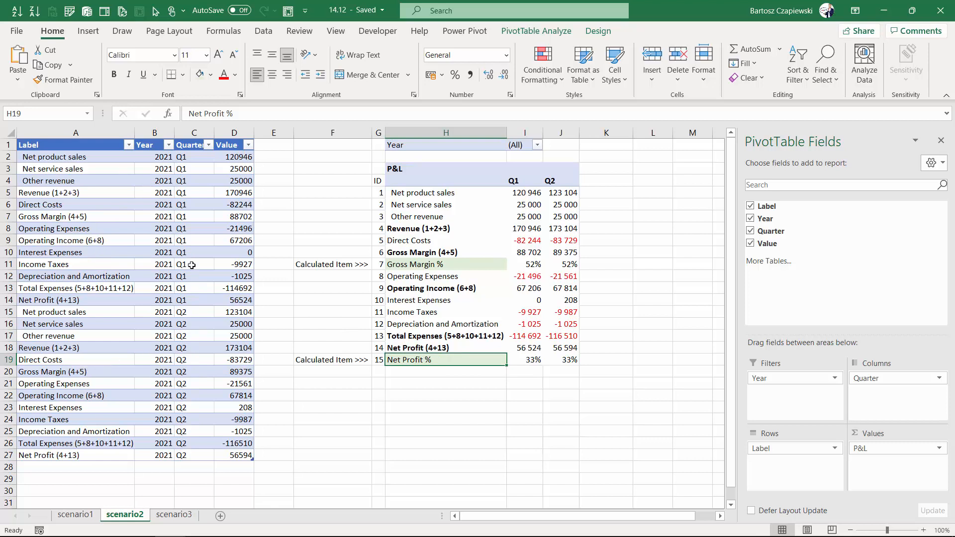
pyautogui.moveTo(139, 271)
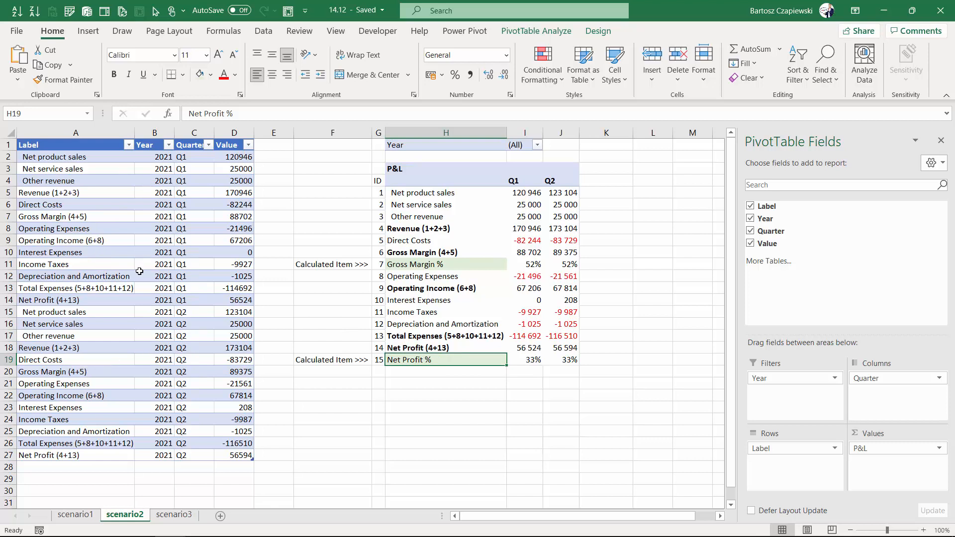
pyautogui.moveTo(443, 257)
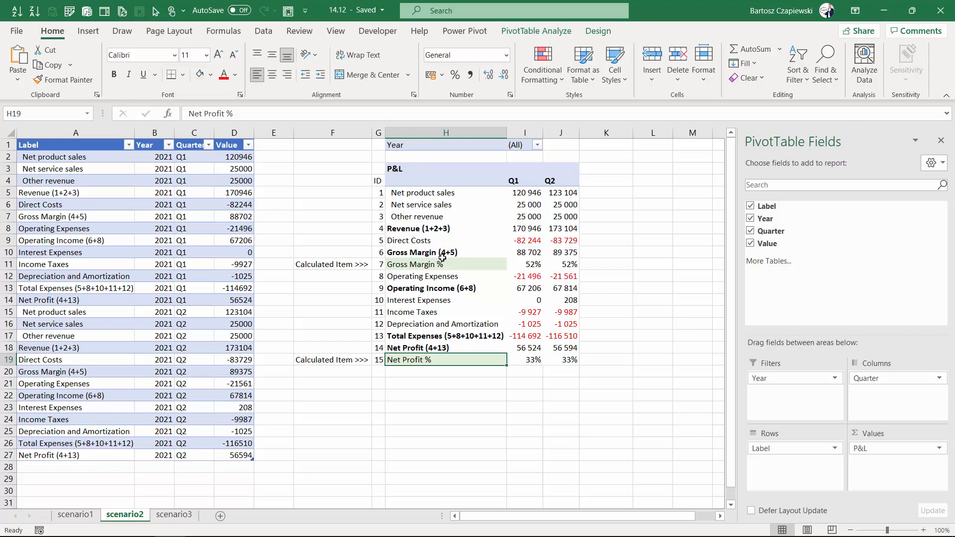
pyautogui.moveTo(532, 263)
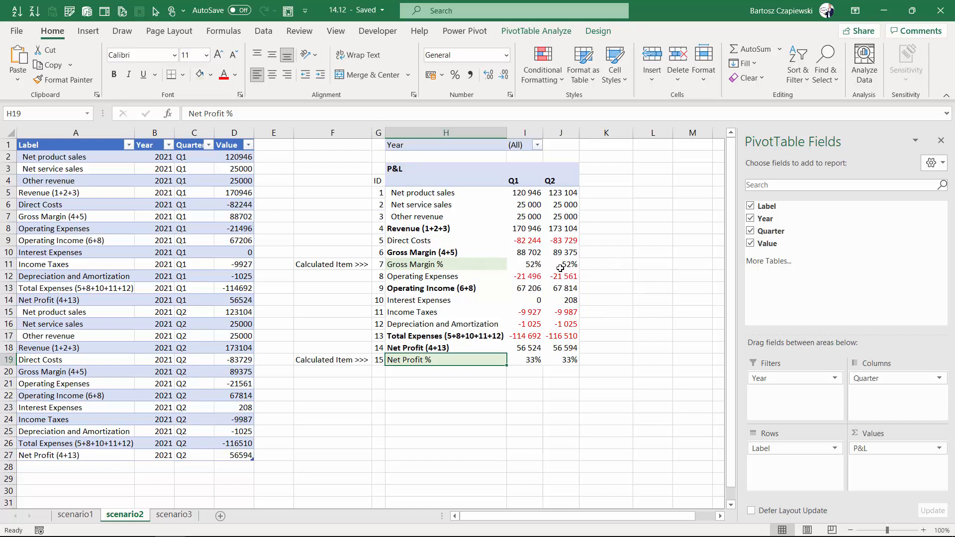
pyautogui.moveTo(526, 264)
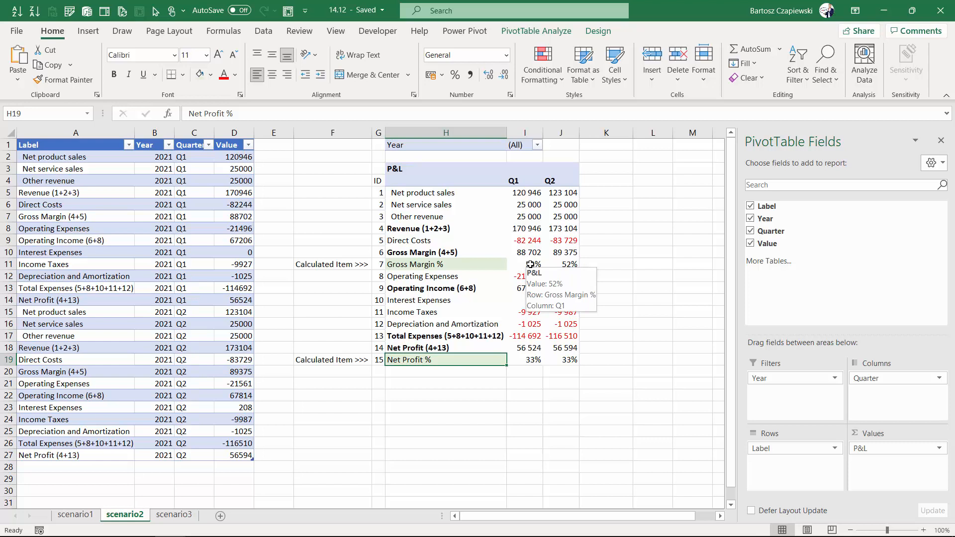
pyautogui.moveTo(517, 260)
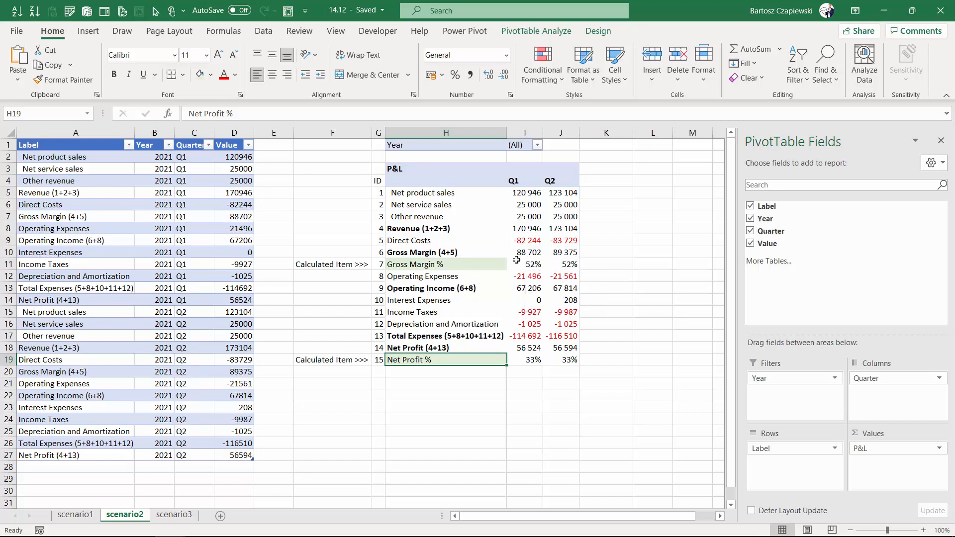
pyautogui.click(523, 263)
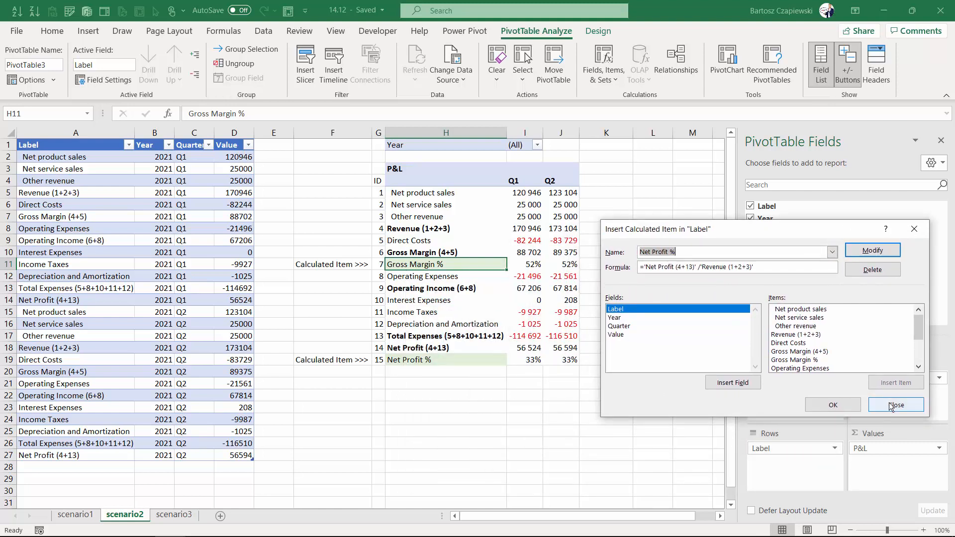
pyautogui.click(895, 405)
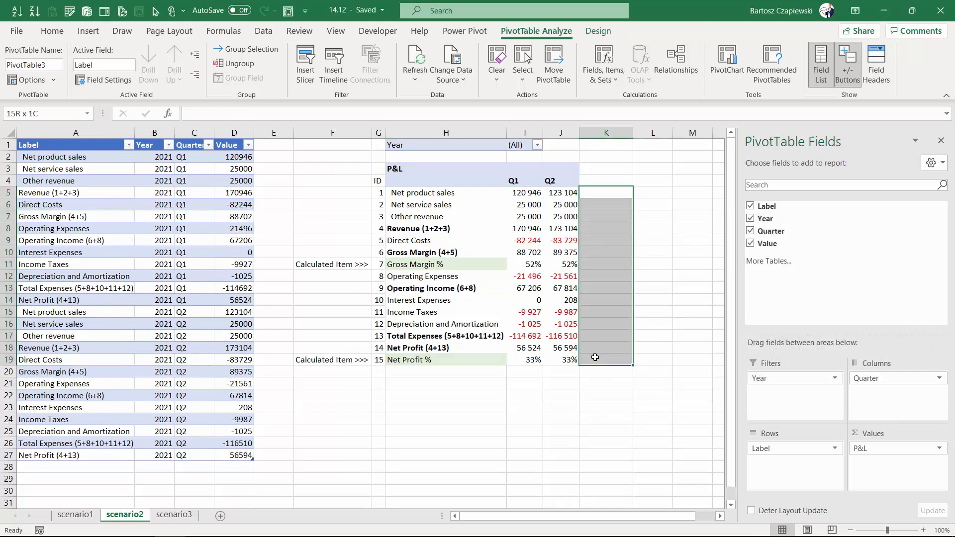
pyautogui.click(561, 263)
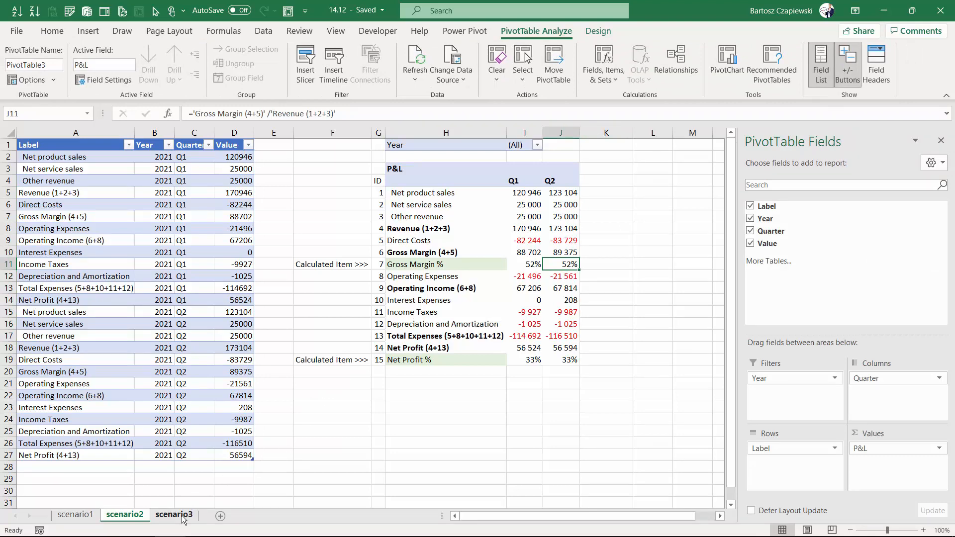
# Step: Review the scenario3 source columns and select the Net Profit % row label in its P&L pivot
pyautogui.click(174, 515)
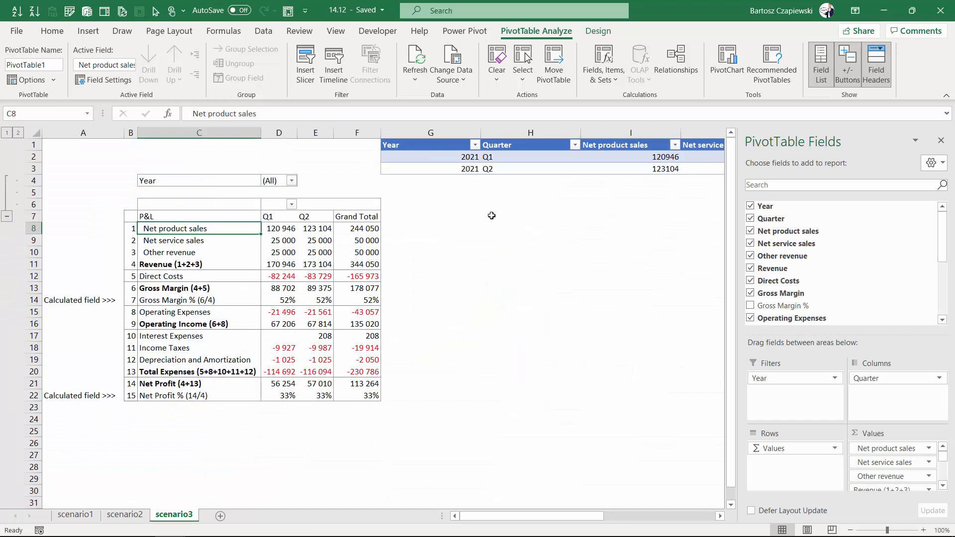
pyautogui.moveTo(439, 147)
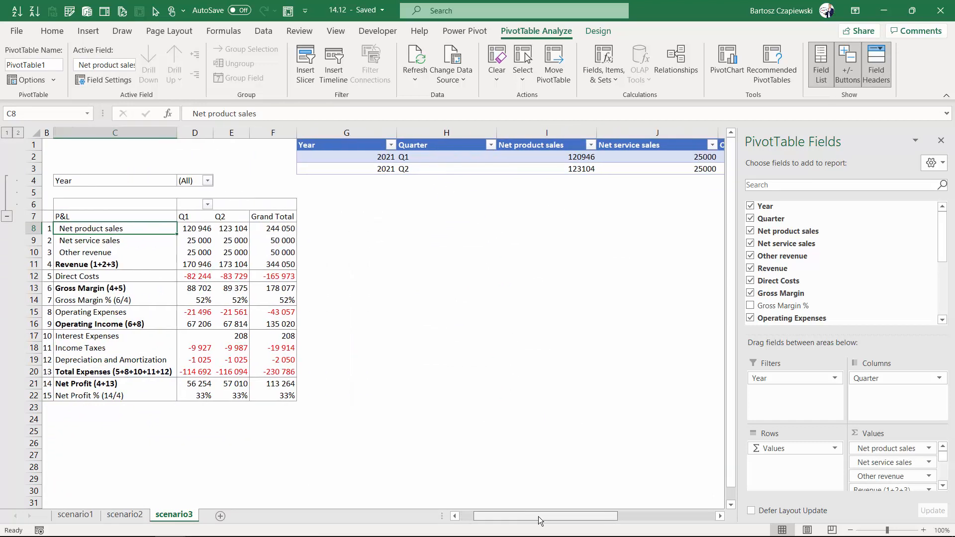
pyautogui.click(412, 132)
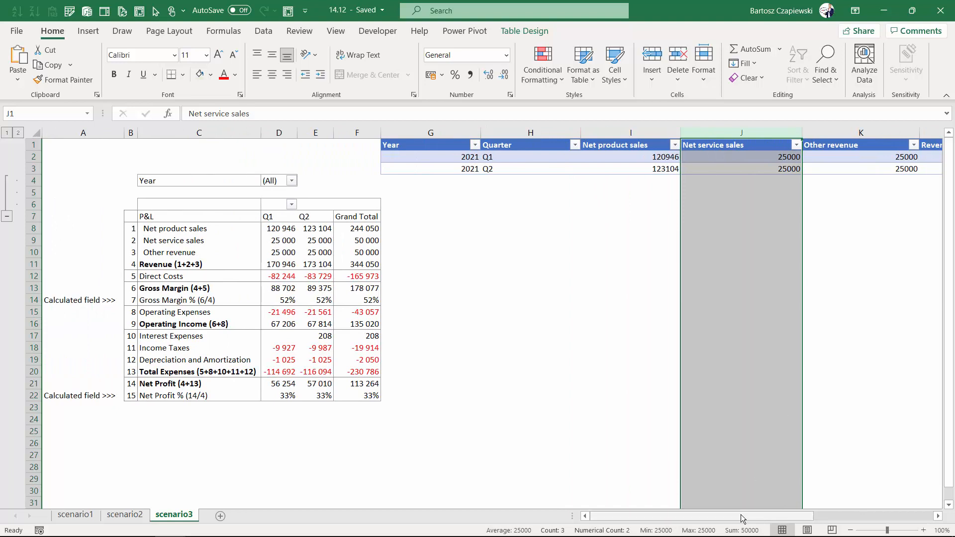
pyautogui.hscroll(3)
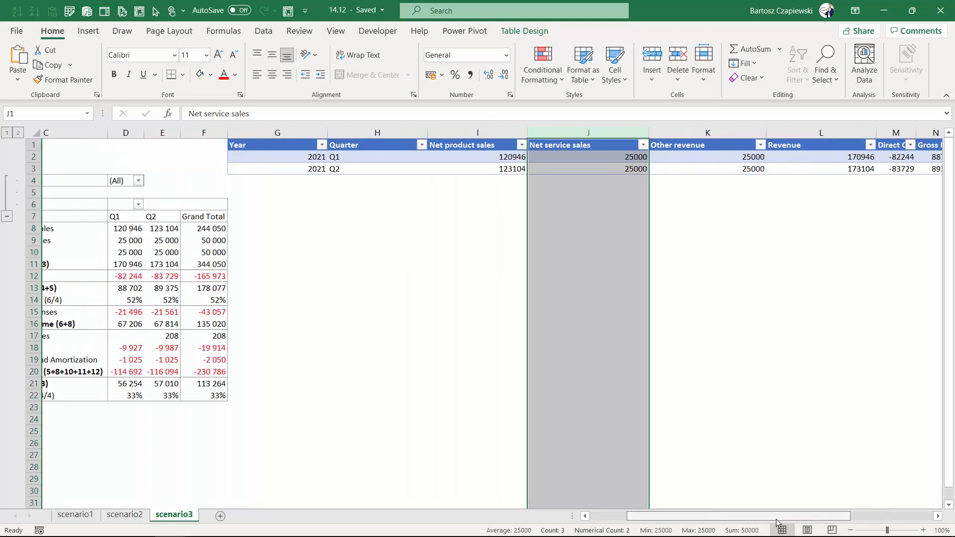
pyautogui.hscroll(-3)
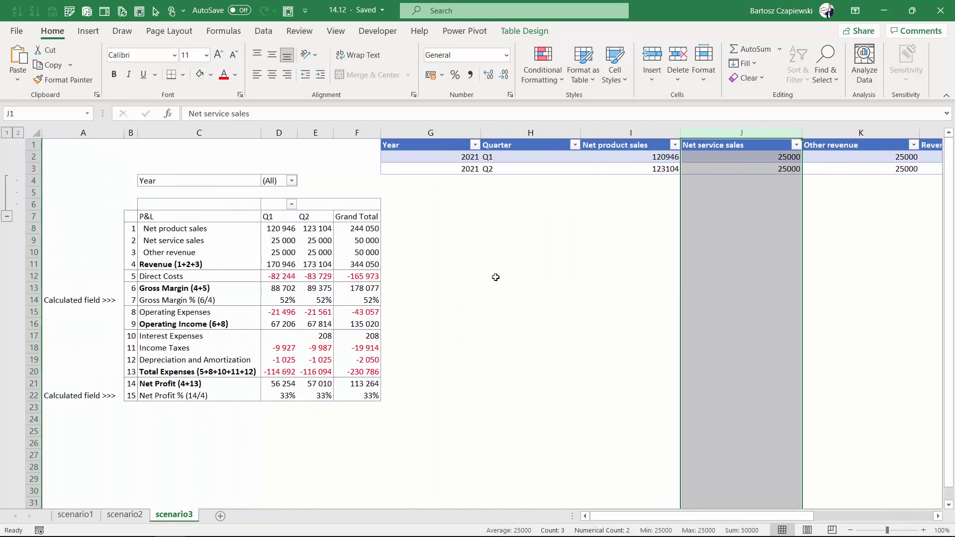
pyautogui.click(198, 299)
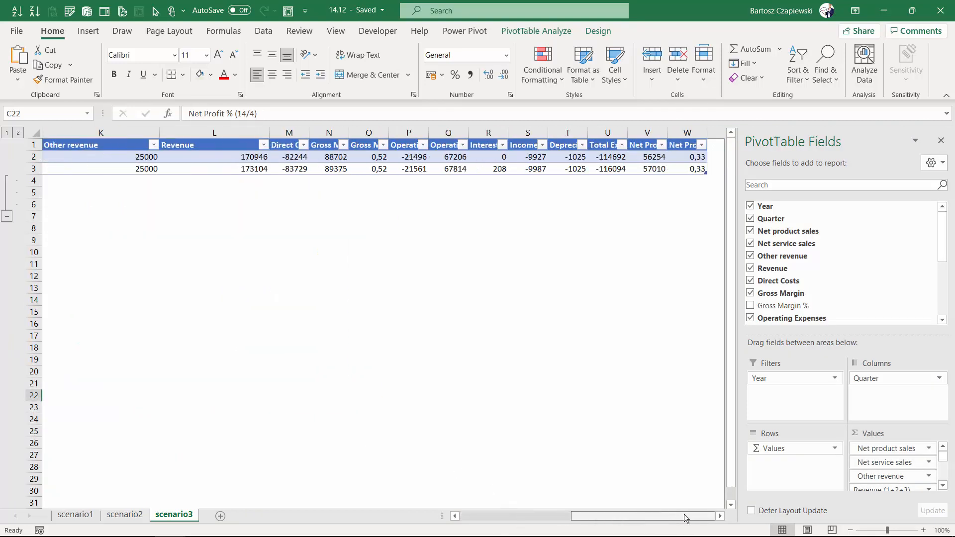
pyautogui.hscroll(-3)
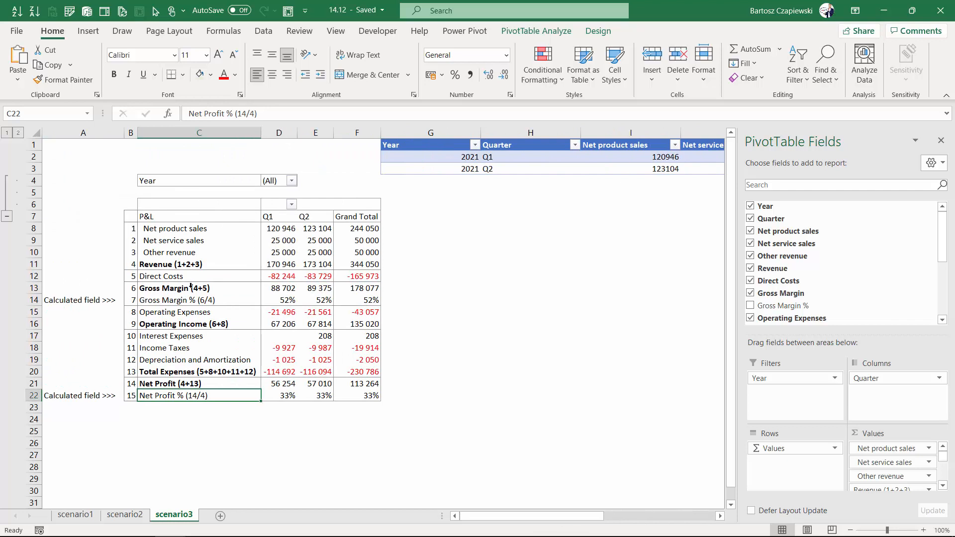
pyautogui.click(199, 299)
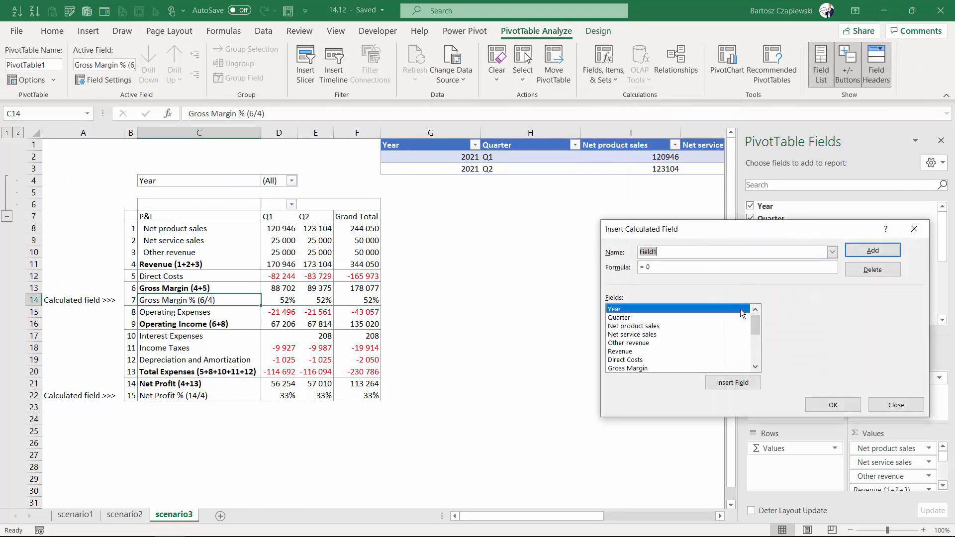
pyautogui.click(832, 252)
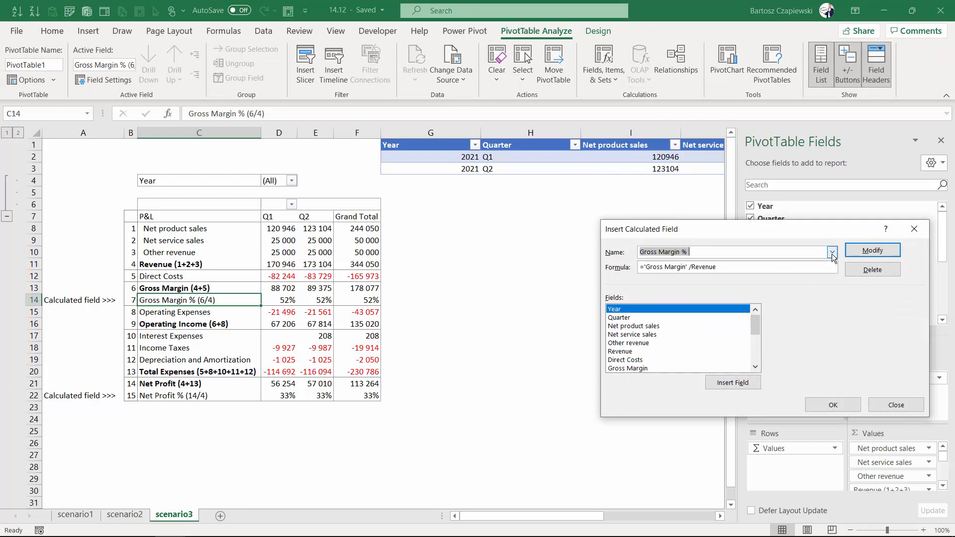
pyautogui.click(833, 251)
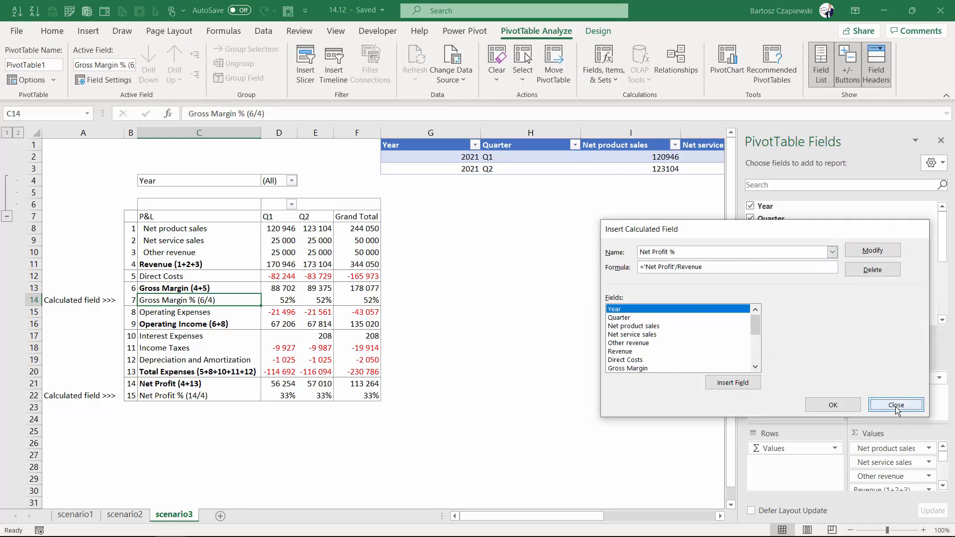
pyautogui.click(895, 405)
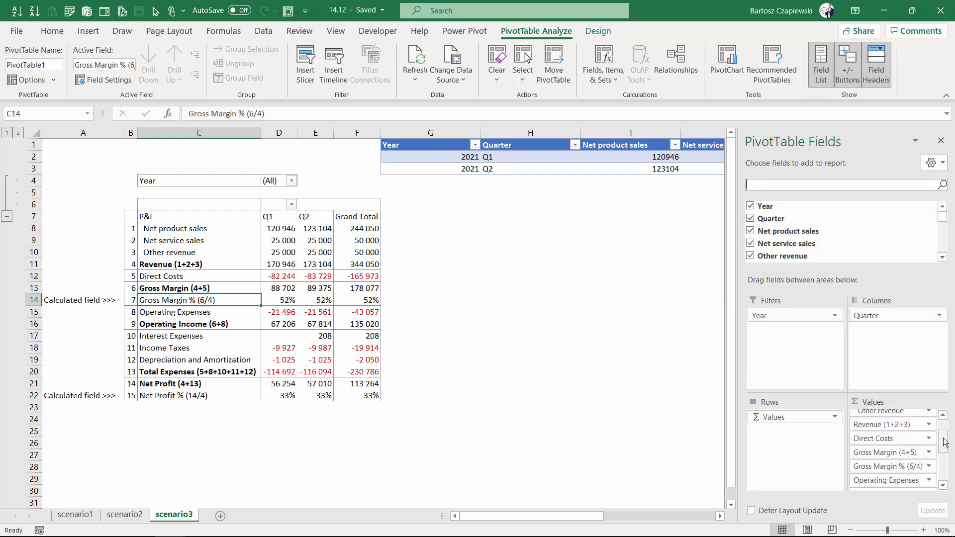
pyautogui.moveTo(855, 466)
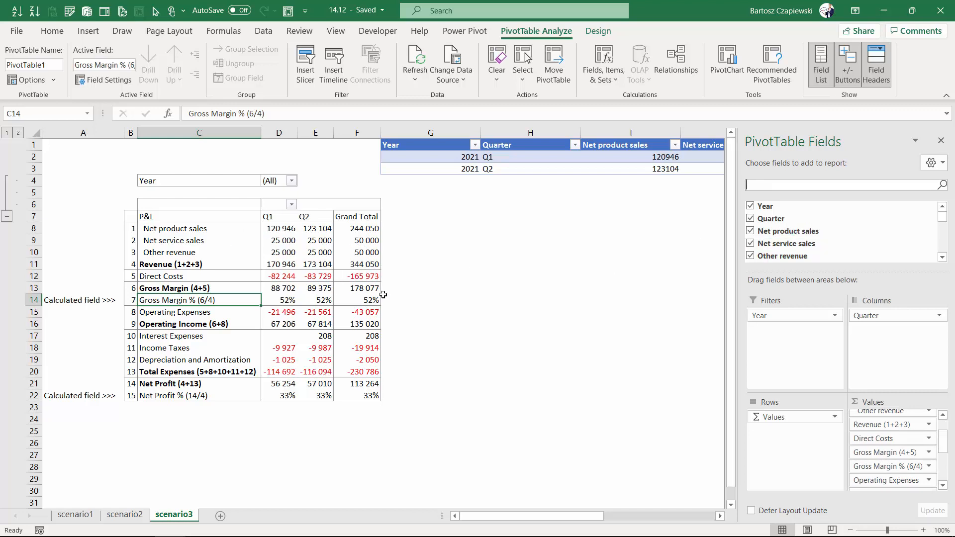
pyautogui.moveTo(362, 269)
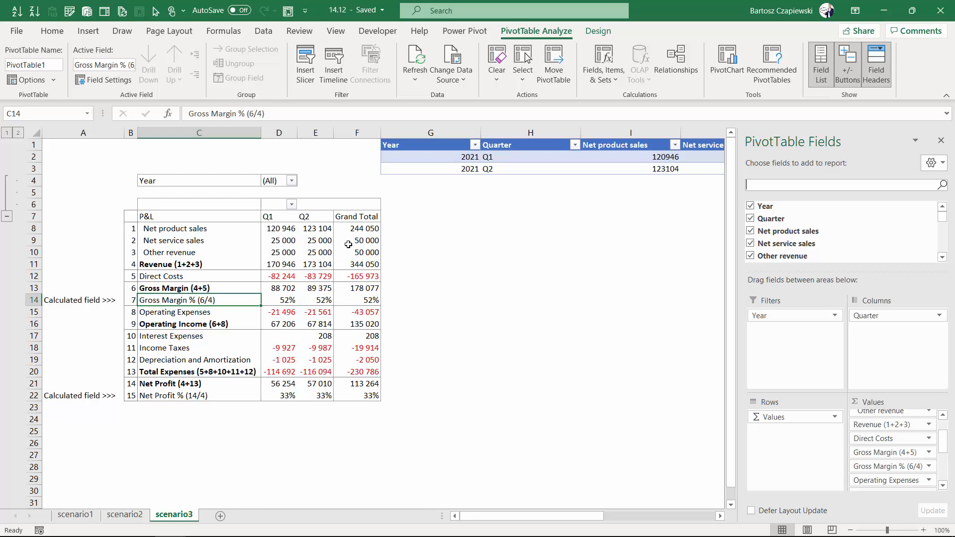
pyautogui.click(429, 277)
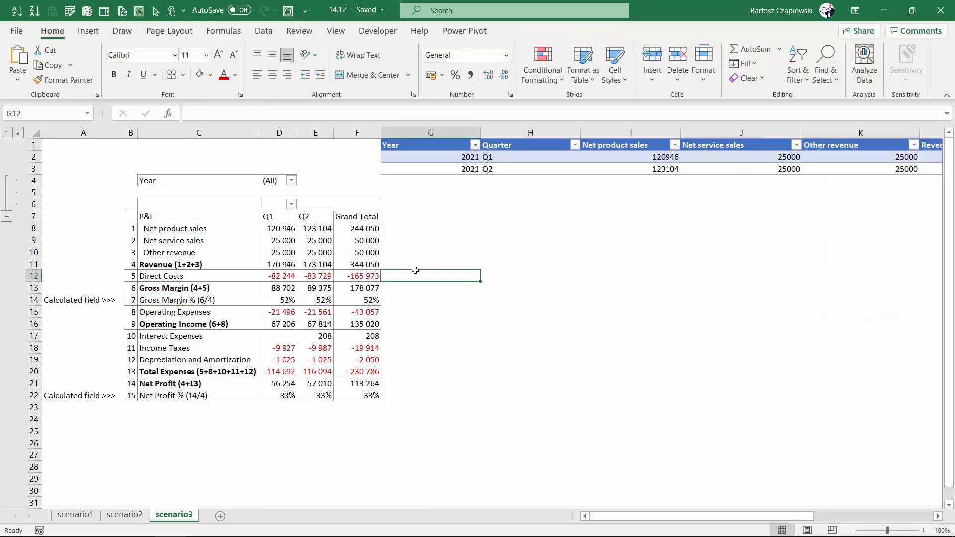